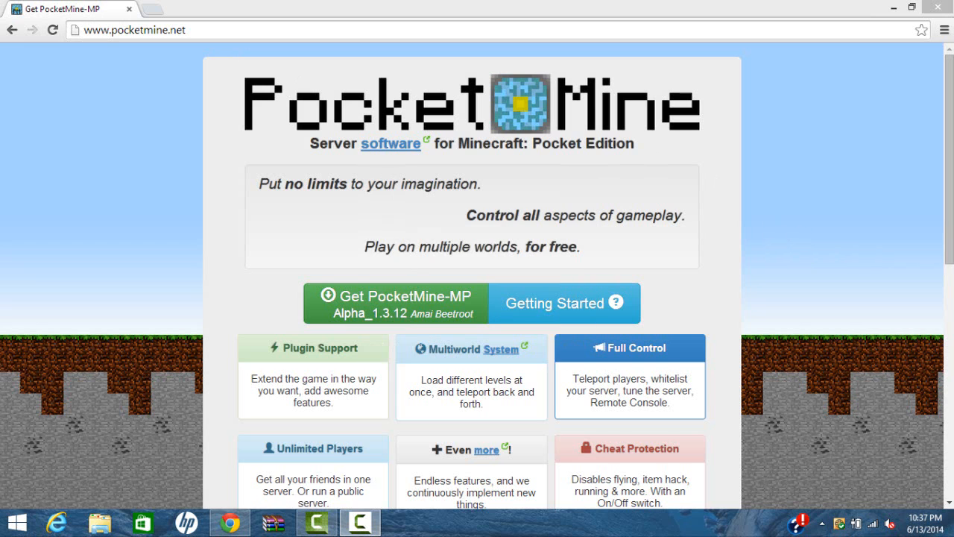
Scroll down the pocketmine.net homepage and follow the orange Plugins link to the forum listing.
scroll(down, 3)
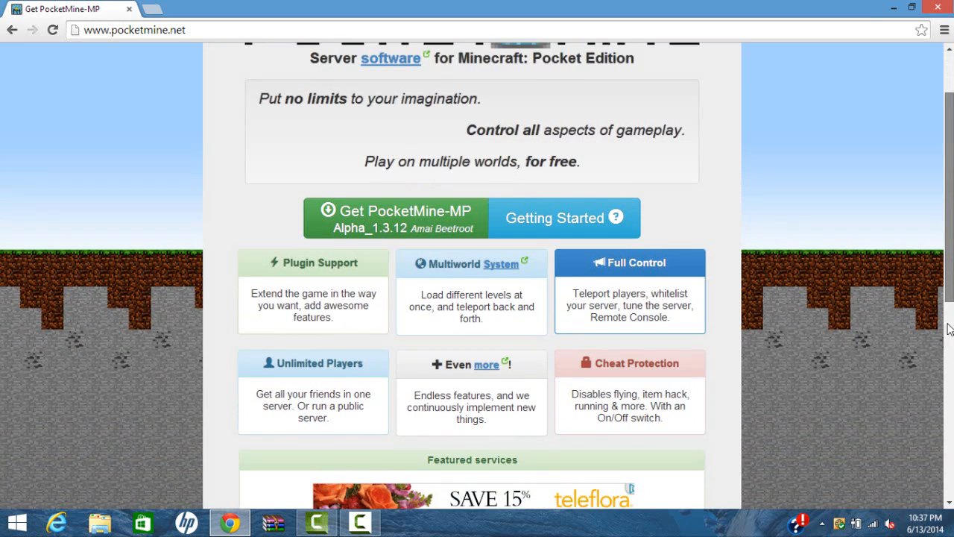
scroll(down, 3)
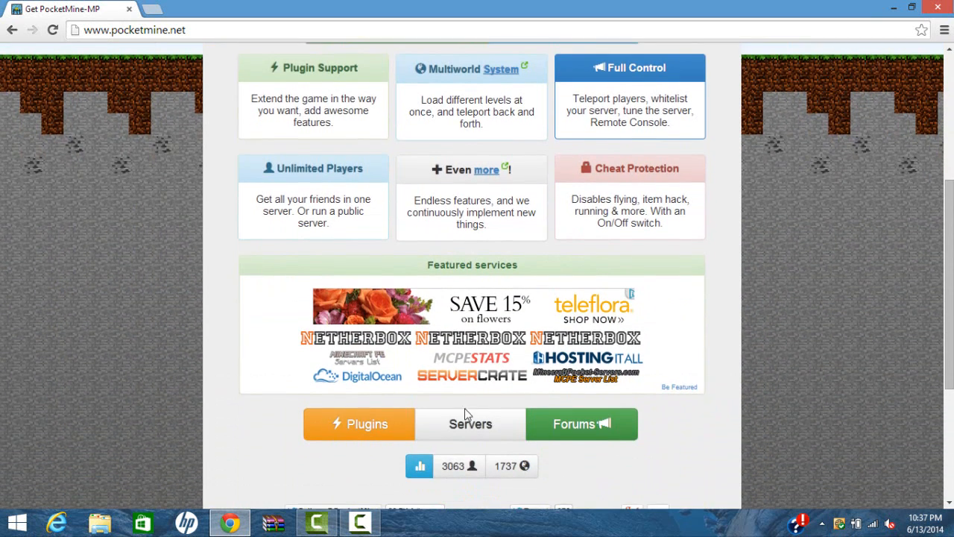
click(358, 424)
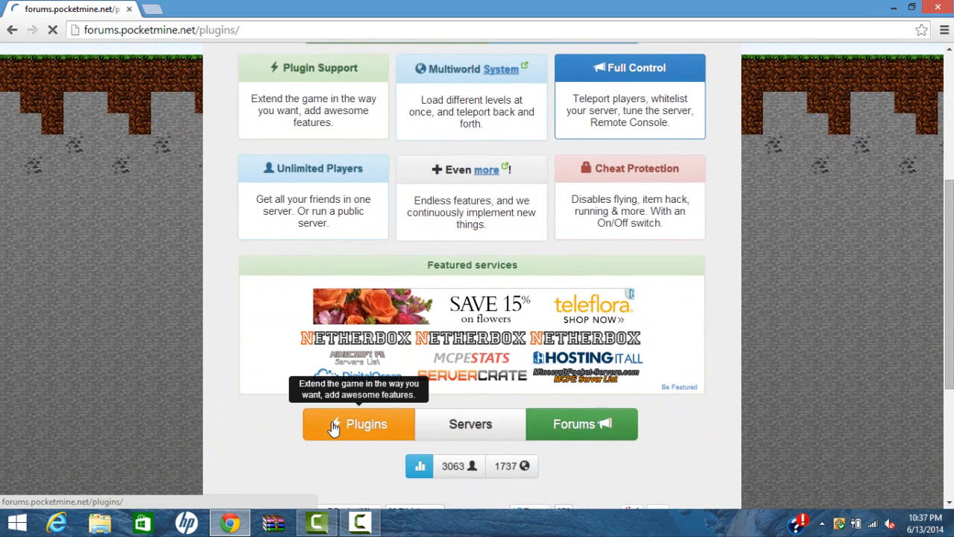
Browse the Plugins page and choose 'World Editing and Management' from the Categories sidebar.
click(358, 424)
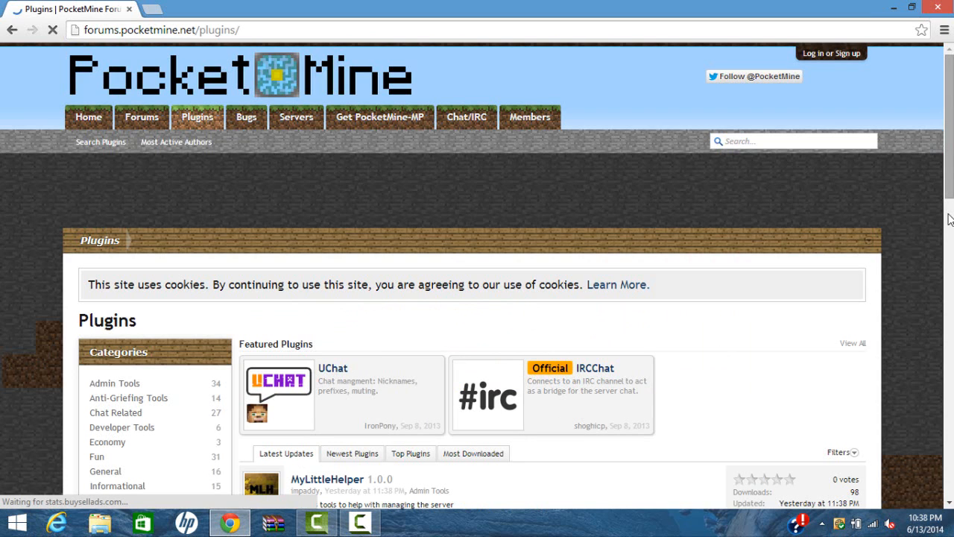
scroll(down, 3)
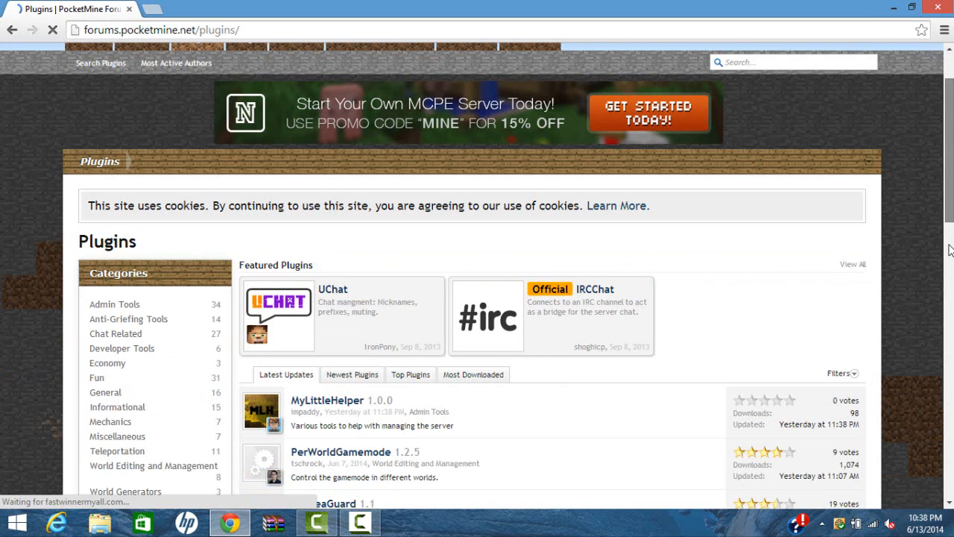
scroll(down, 3)
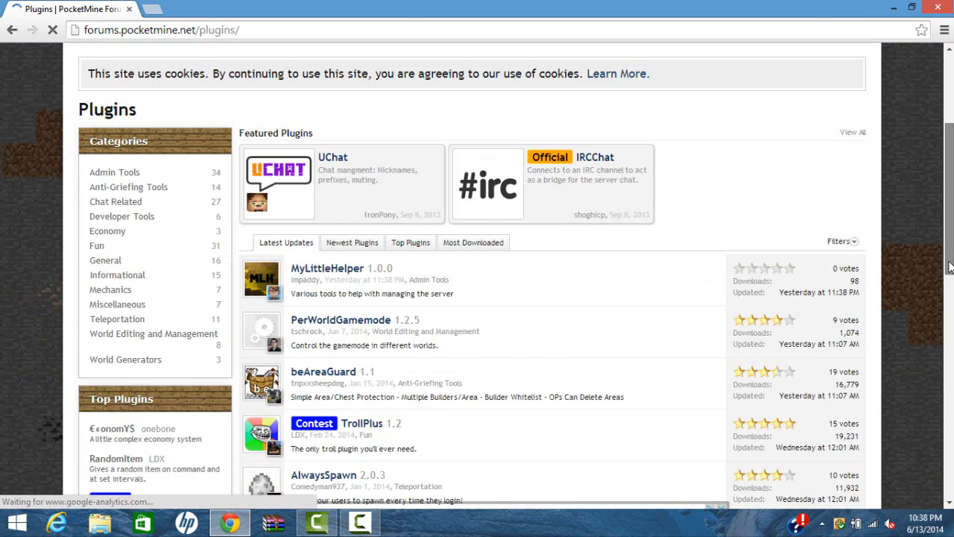
scroll(down, 3)
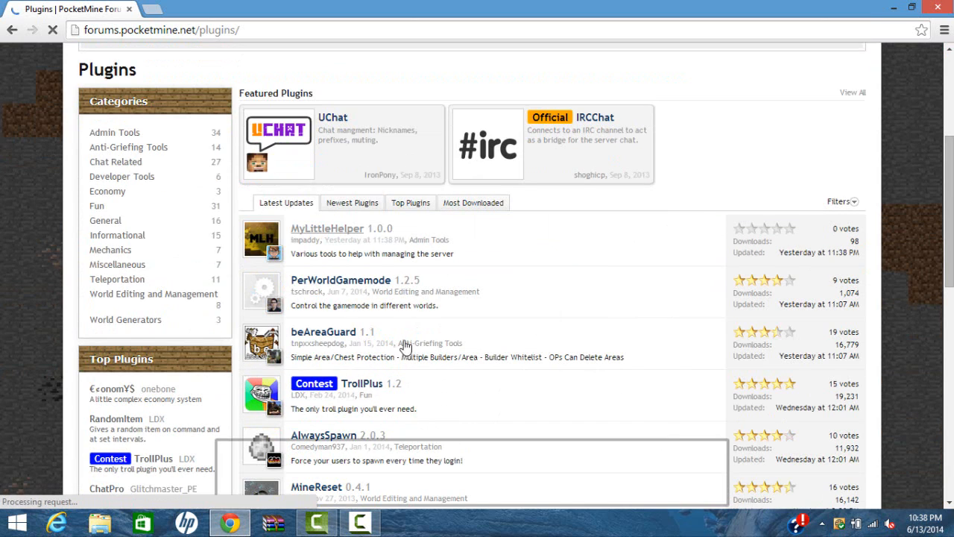
click(351, 203)
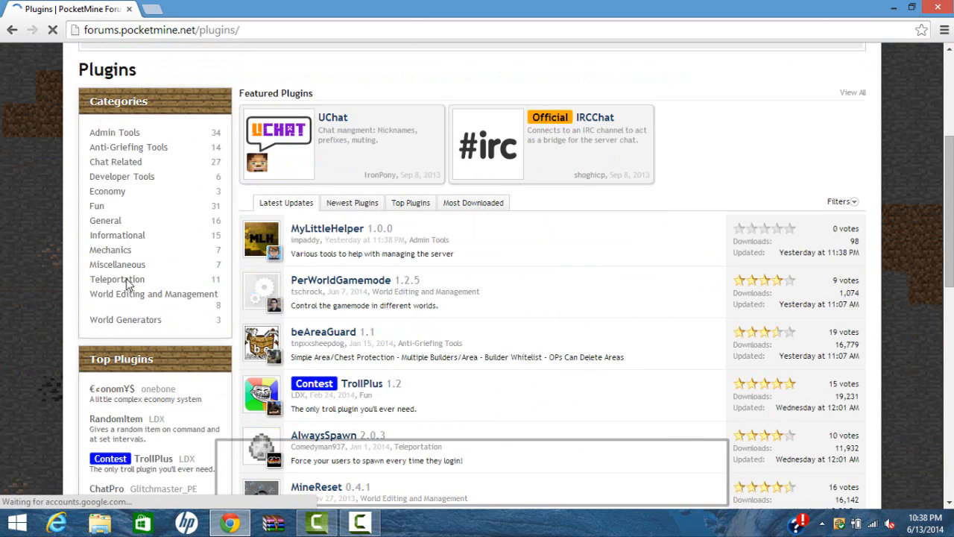
mouse_move(116, 279)
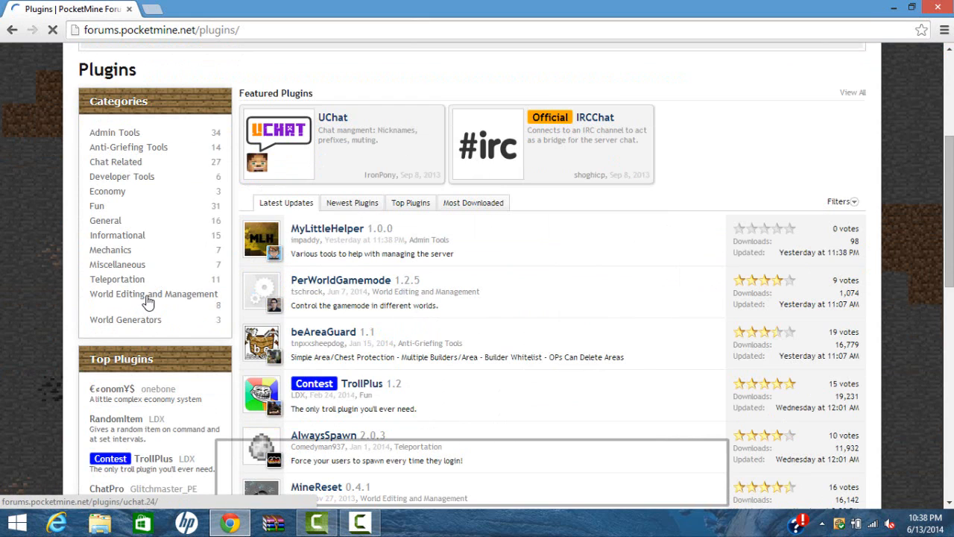
mouse_move(153, 292)
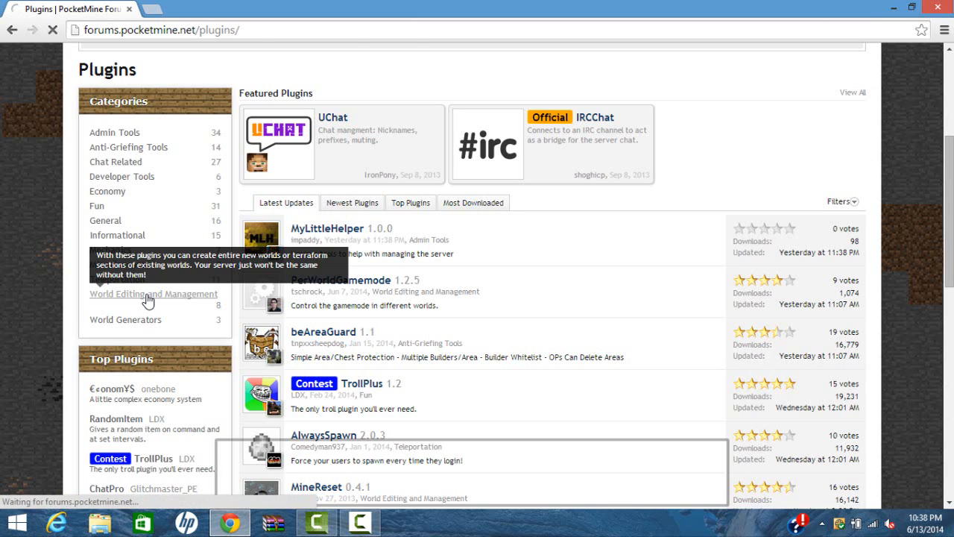
click(153, 293)
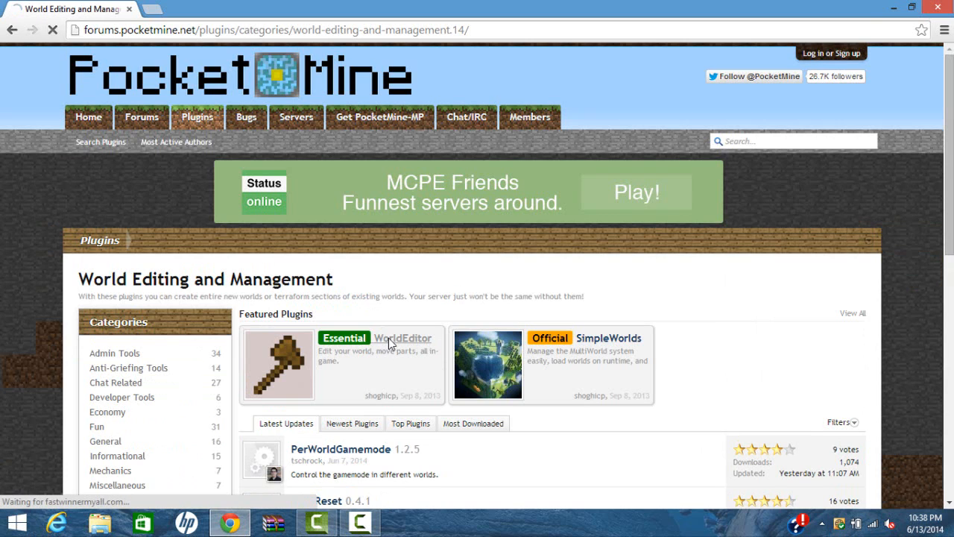
Go to the featured WorldEditor 0.9.1 plugin page and look through its overview.
click(403, 337)
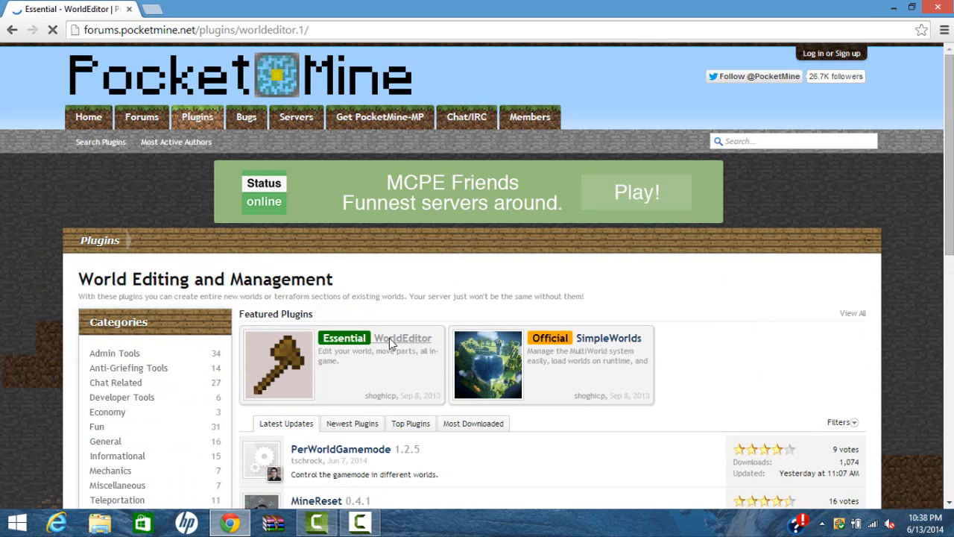
click(402, 336)
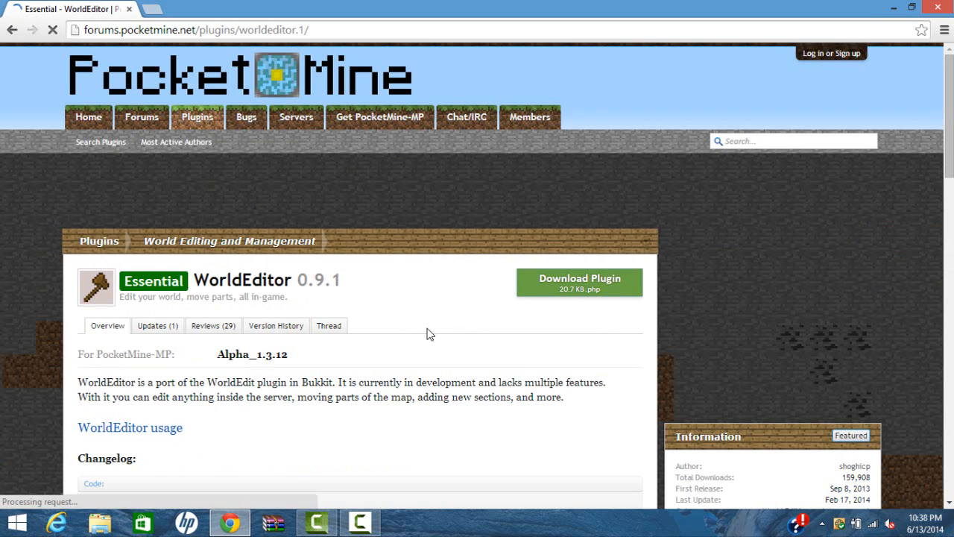
mouse_move(455, 322)
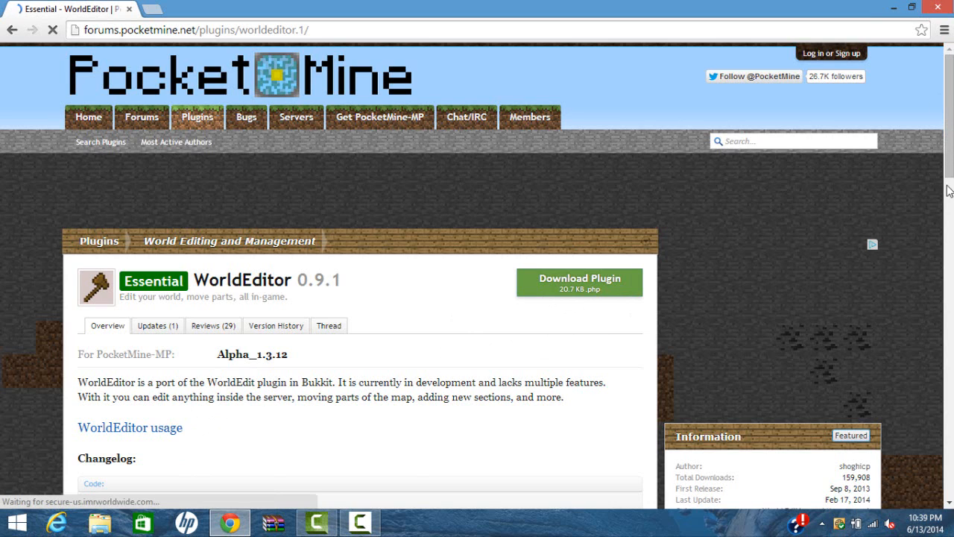
scroll(down, 3)
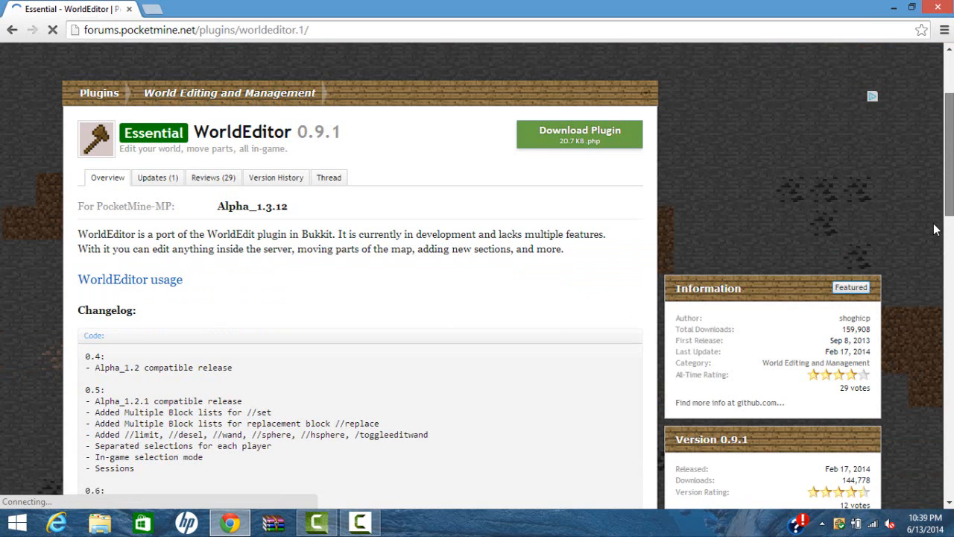
scroll(down, 3)
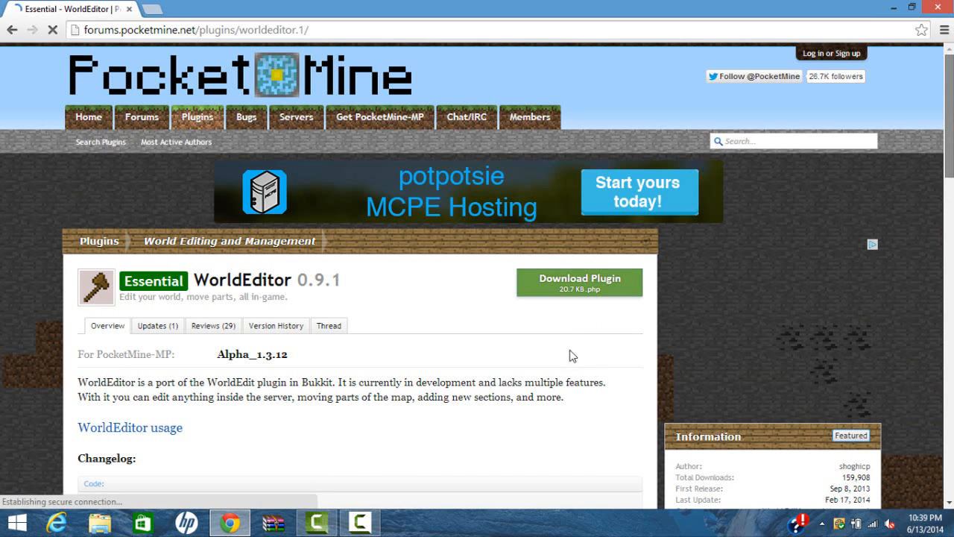
mouse_move(578, 282)
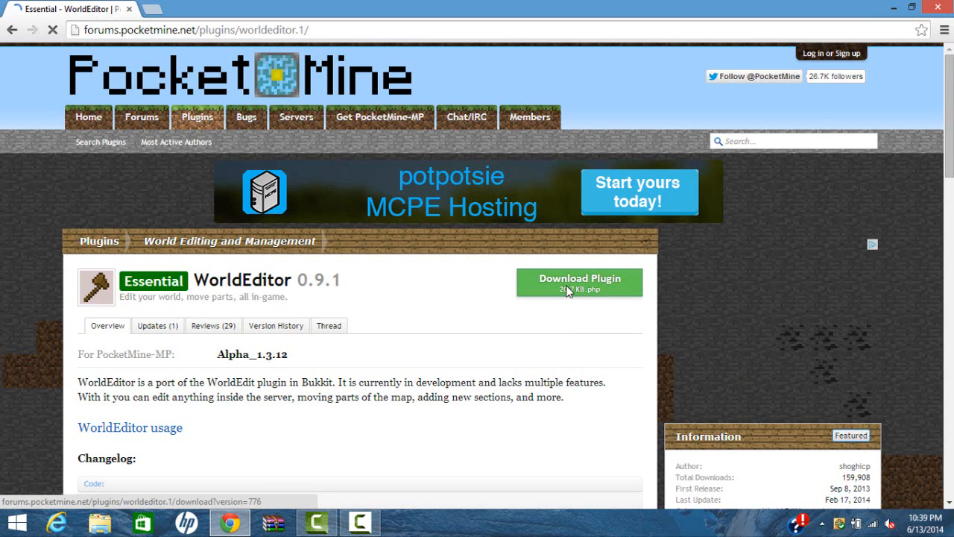
Download WorldEditor.php using the green Download Plugin button.
click(579, 282)
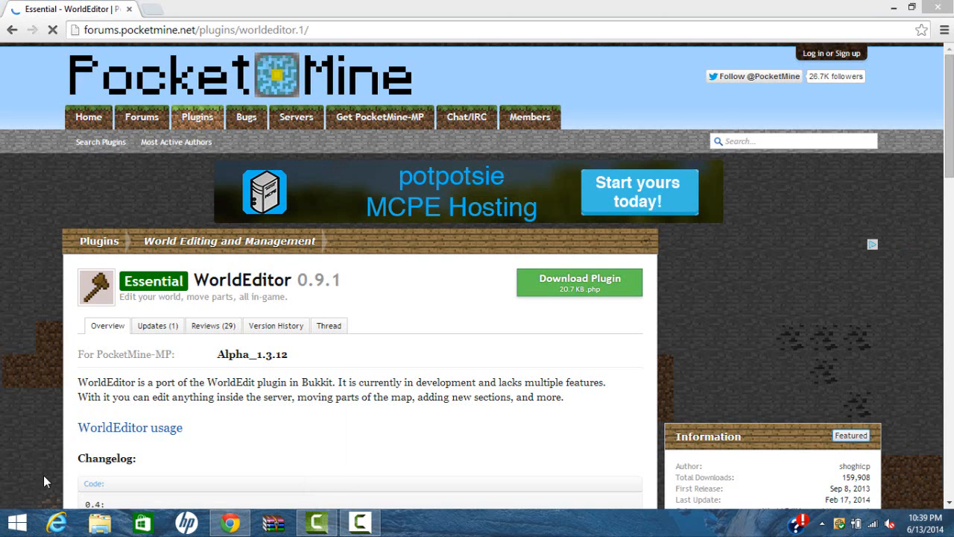
click(579, 283)
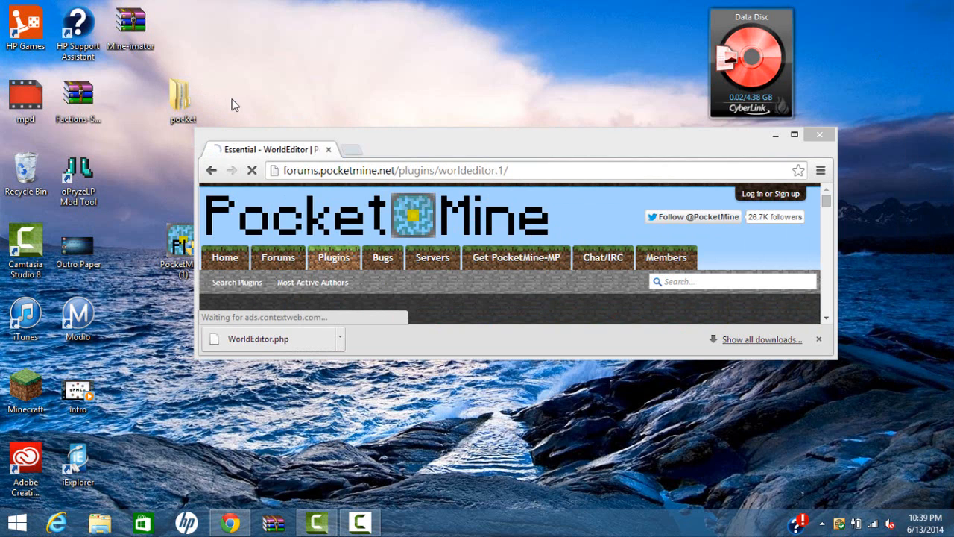
Navigate pocket > PocketMine-MP > plugins and place WorldEditor.php in that folder.
double_click(181, 93)
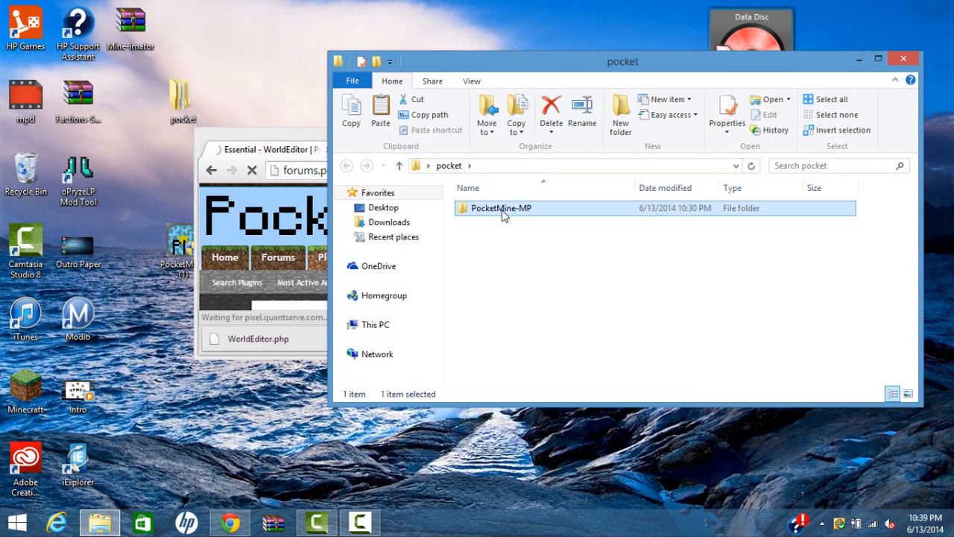
double_click(502, 209)
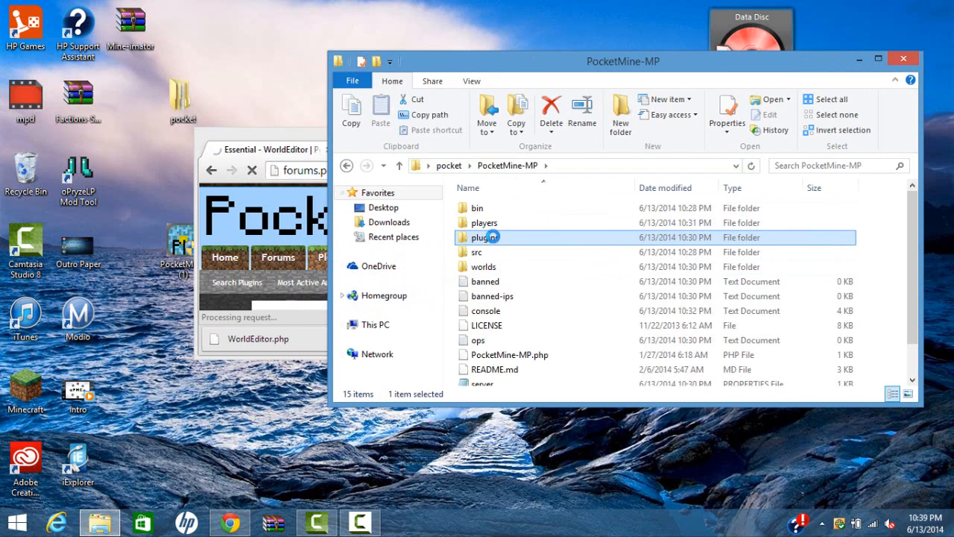
double_click(483, 237)
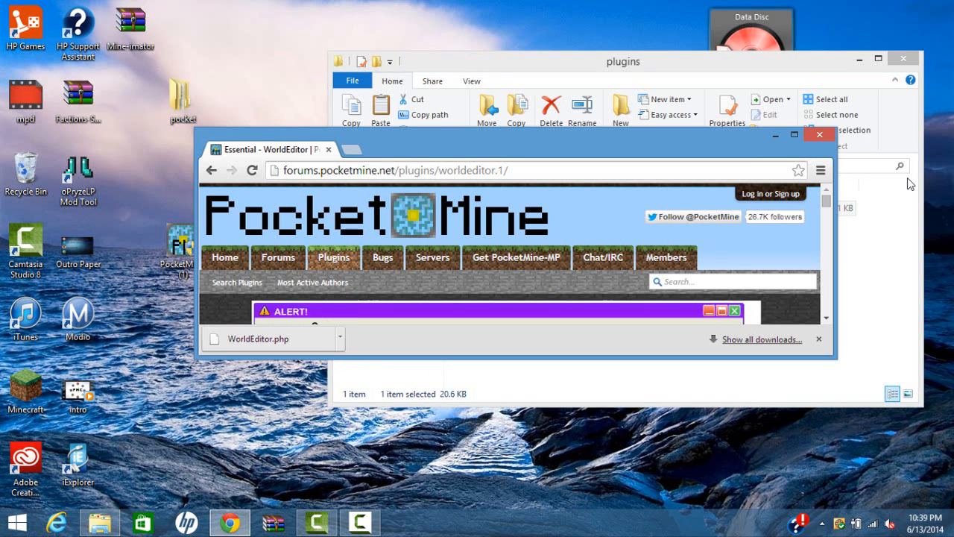
Download the SimpleWorlds plugin file into the PocketMine-MP plugins folder next to WorldEditor.php.
scroll(down, 3)
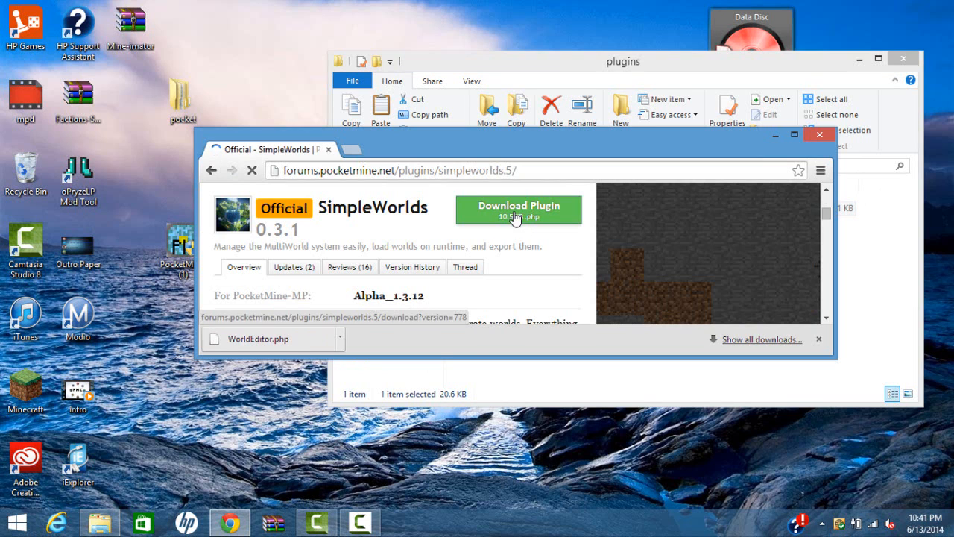
click(519, 208)
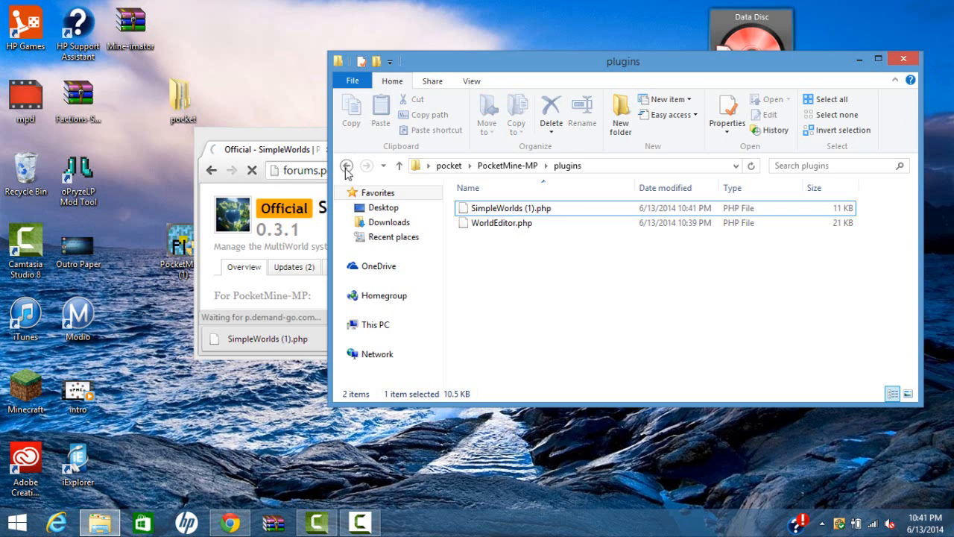
Return to the PocketMine-MP folder and launch the server from its start file.
click(346, 165)
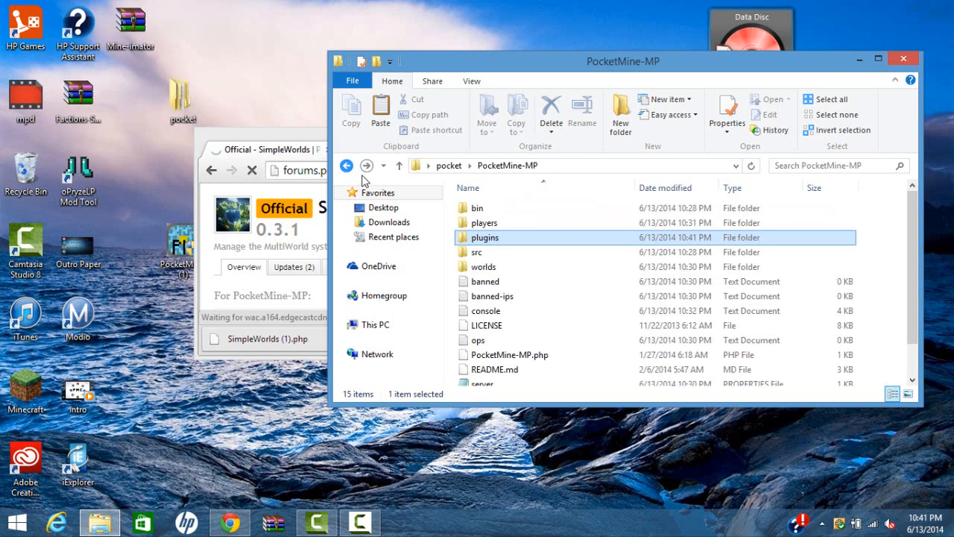
click(346, 166)
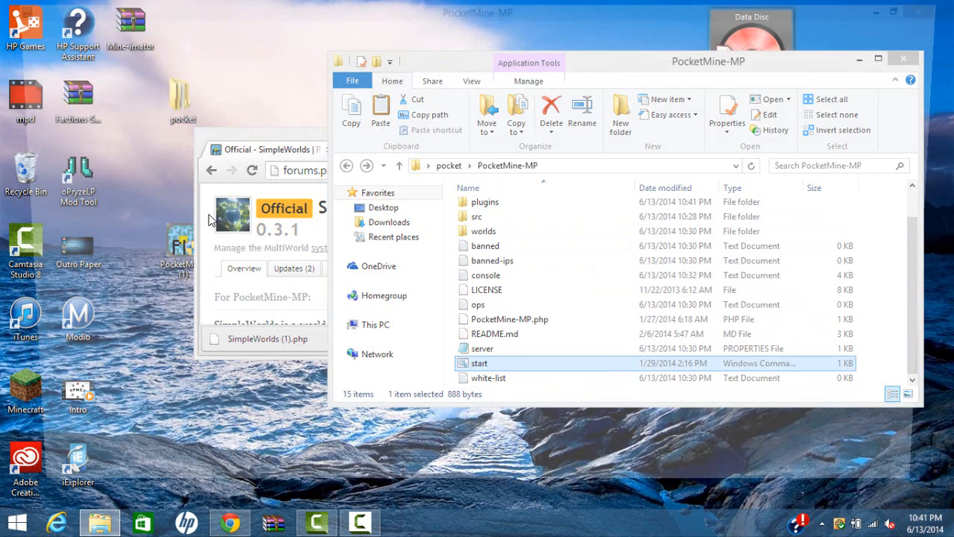
double_click(480, 363)
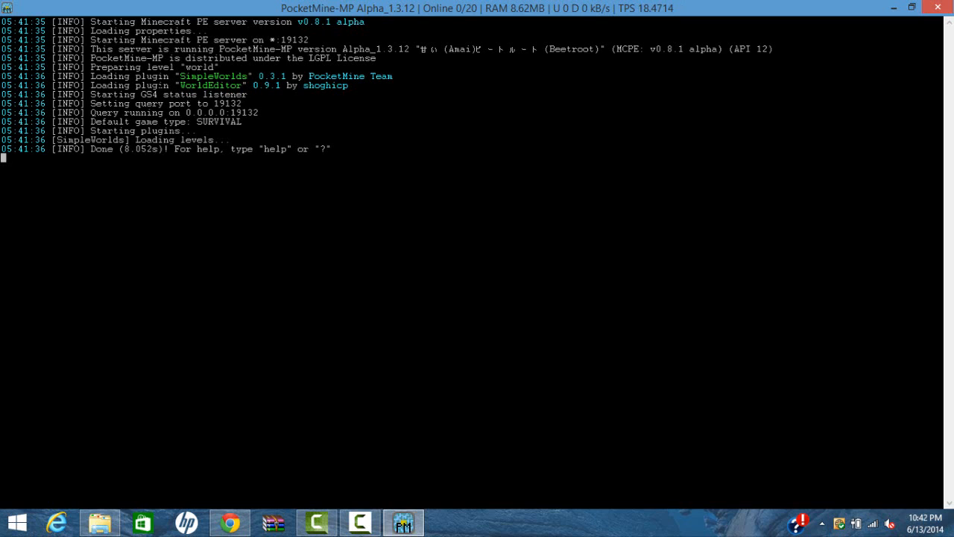
After SimpleWorlds 0.3.1 and WorldEditor 0.9.1 load, shut the server down with the stop command.
text(stop)
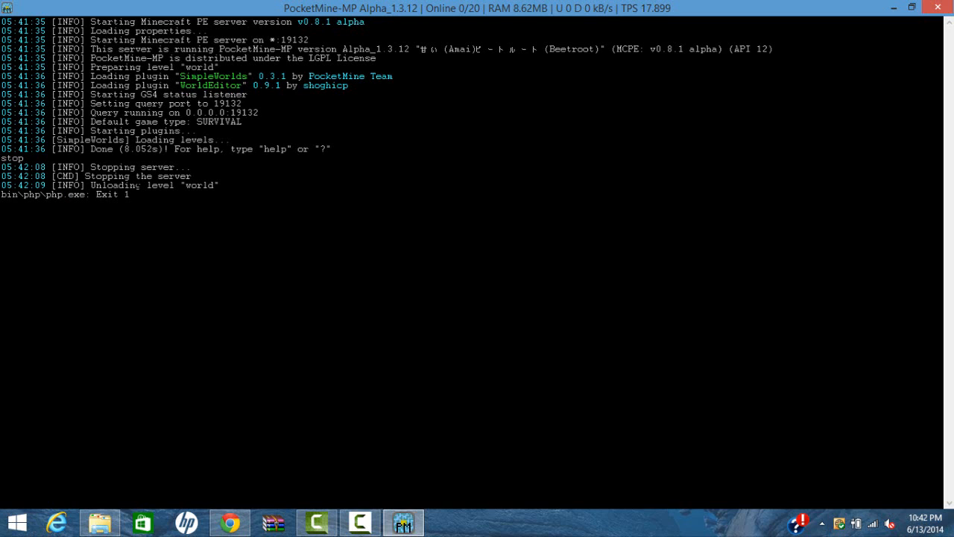
mouse_move(823, 13)
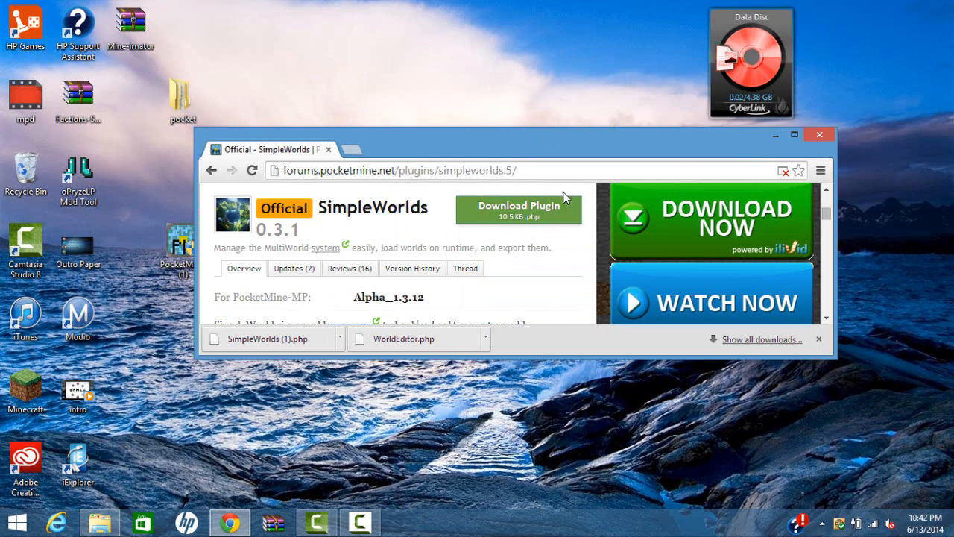
Maximize the browser so the SimpleWorlds plugin page fills the screen.
click(798, 134)
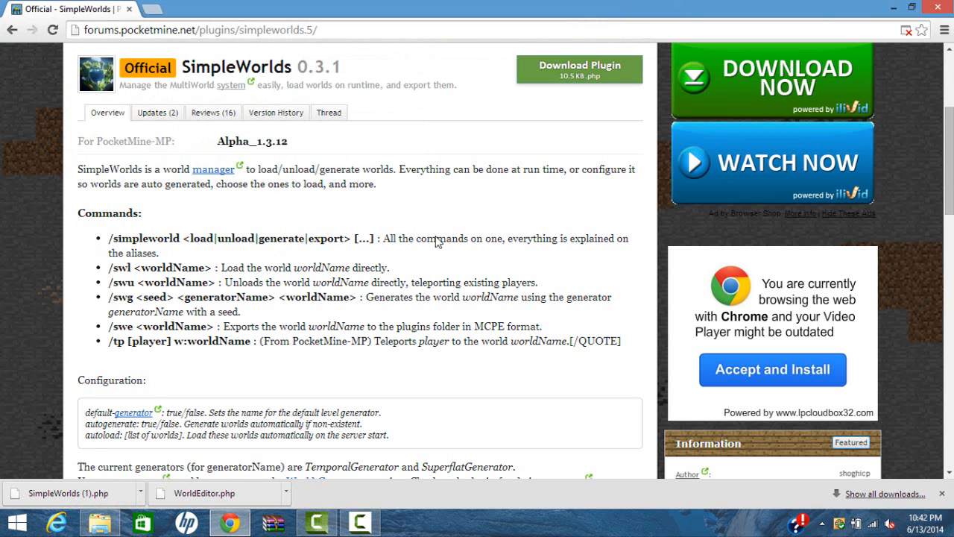
mouse_move(909, 21)
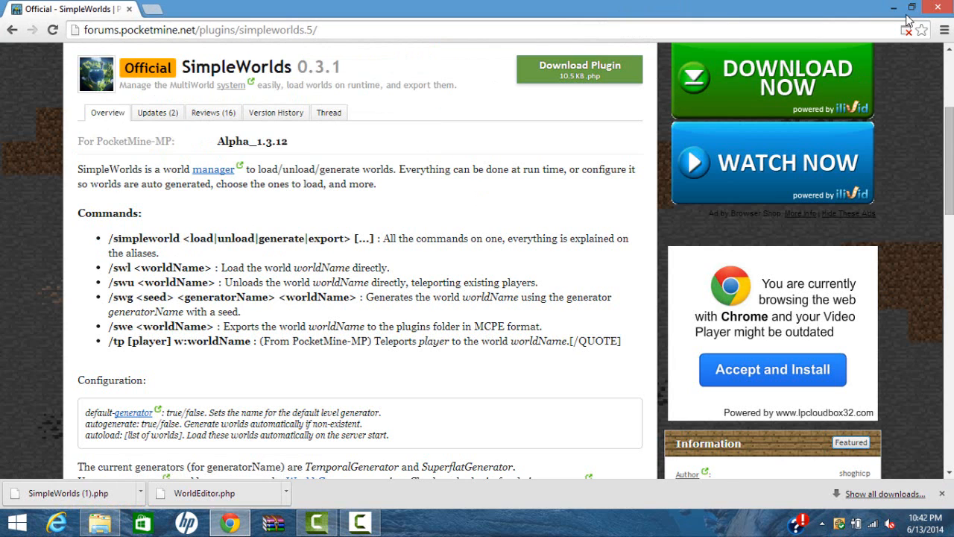